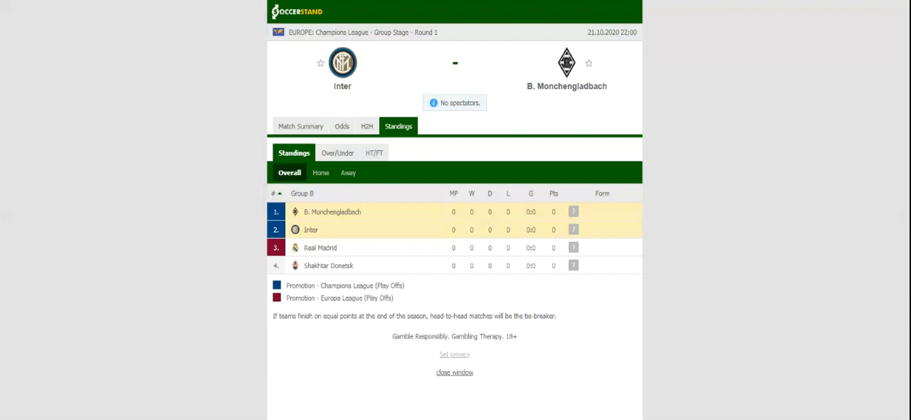
# Switch the Inter vs B. Monchengladbach match page from standings to the H2H view
pyautogui.click(367, 126)
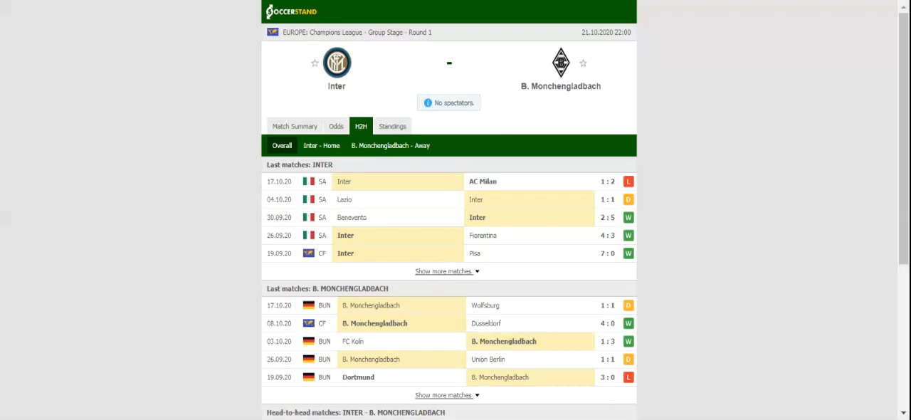
# Show the full-time 1X2 odds from seven bookmakers for Inter vs B. Monchengladbach
pyautogui.click(336, 126)
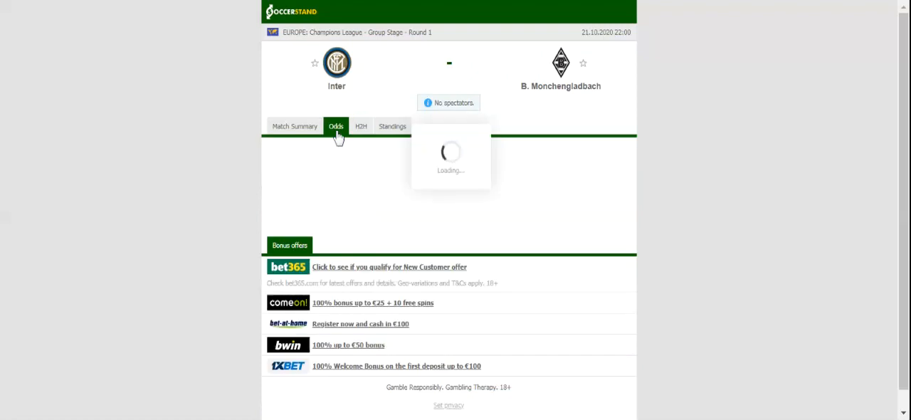
pyautogui.click(336, 126)
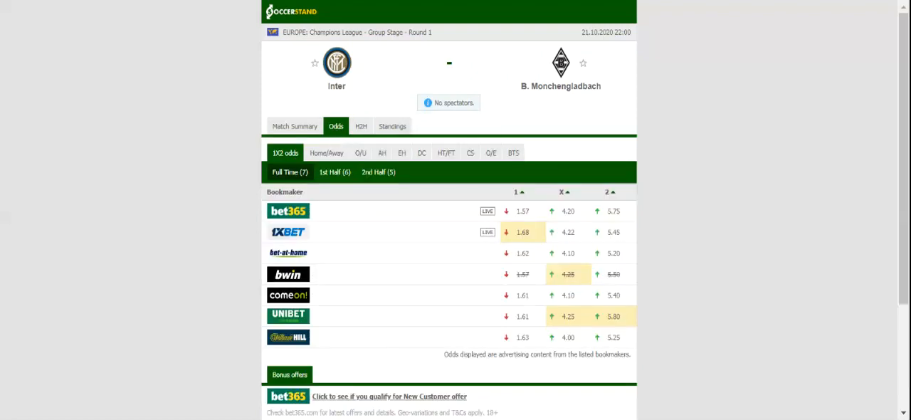